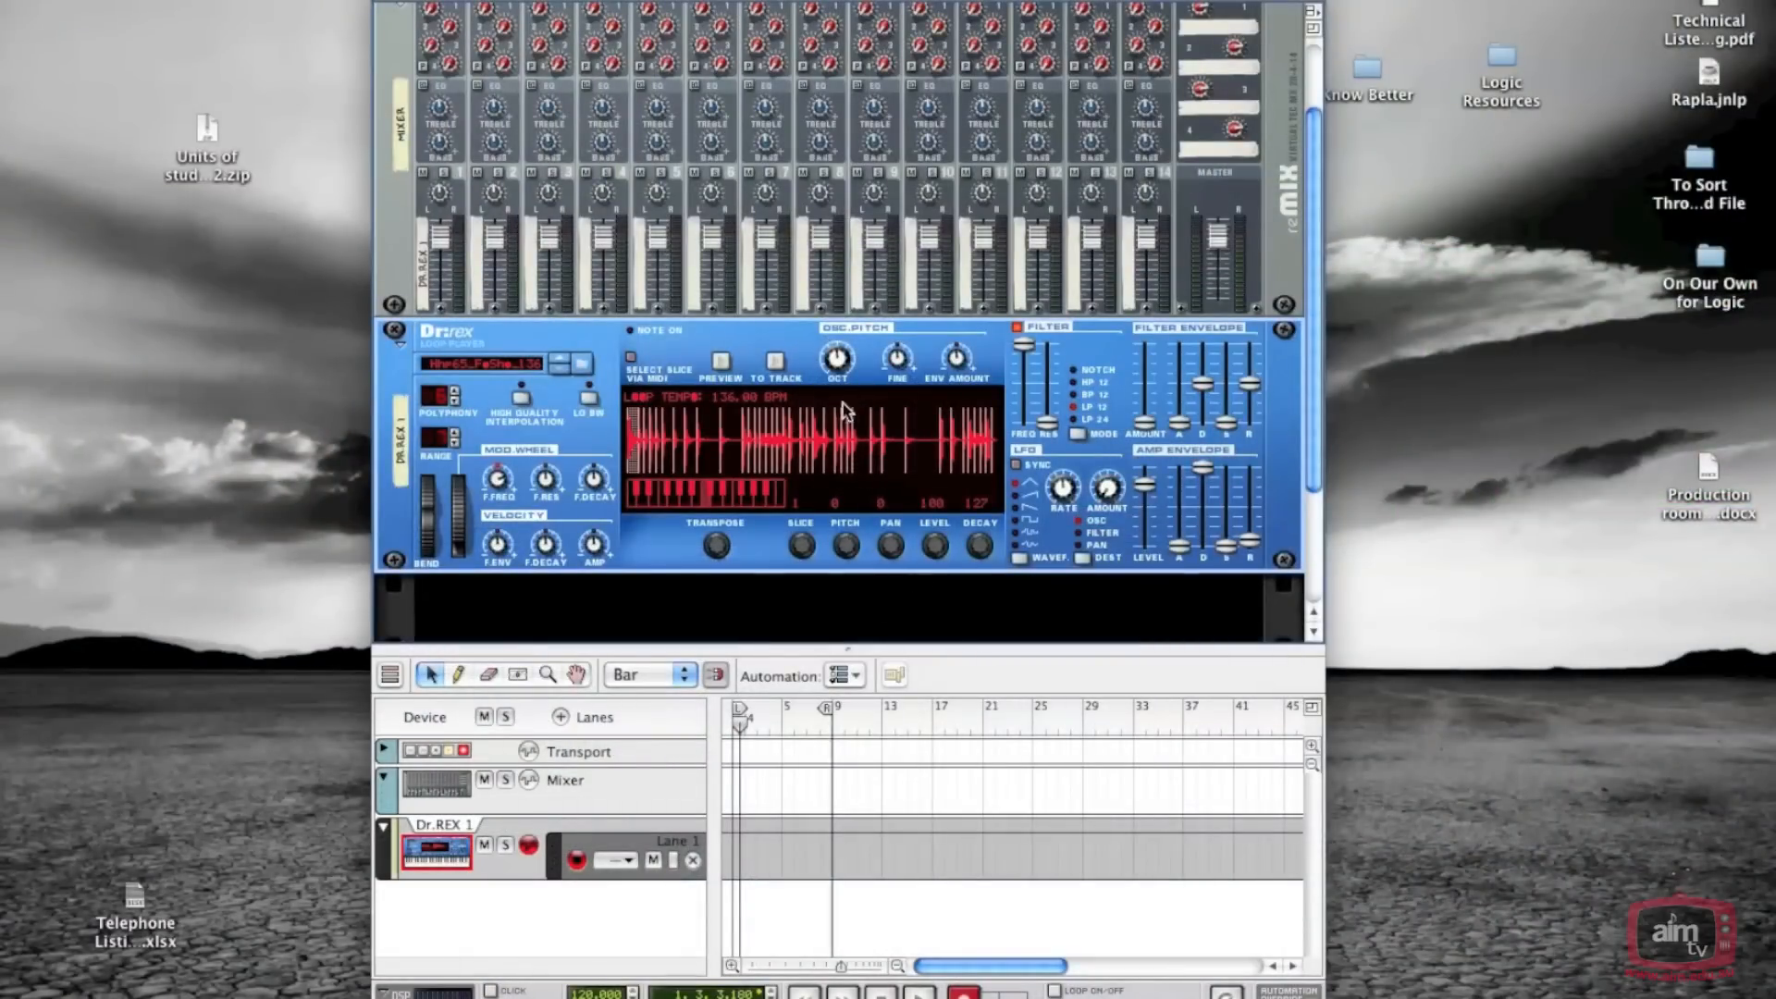
mouse_move(486, 396)
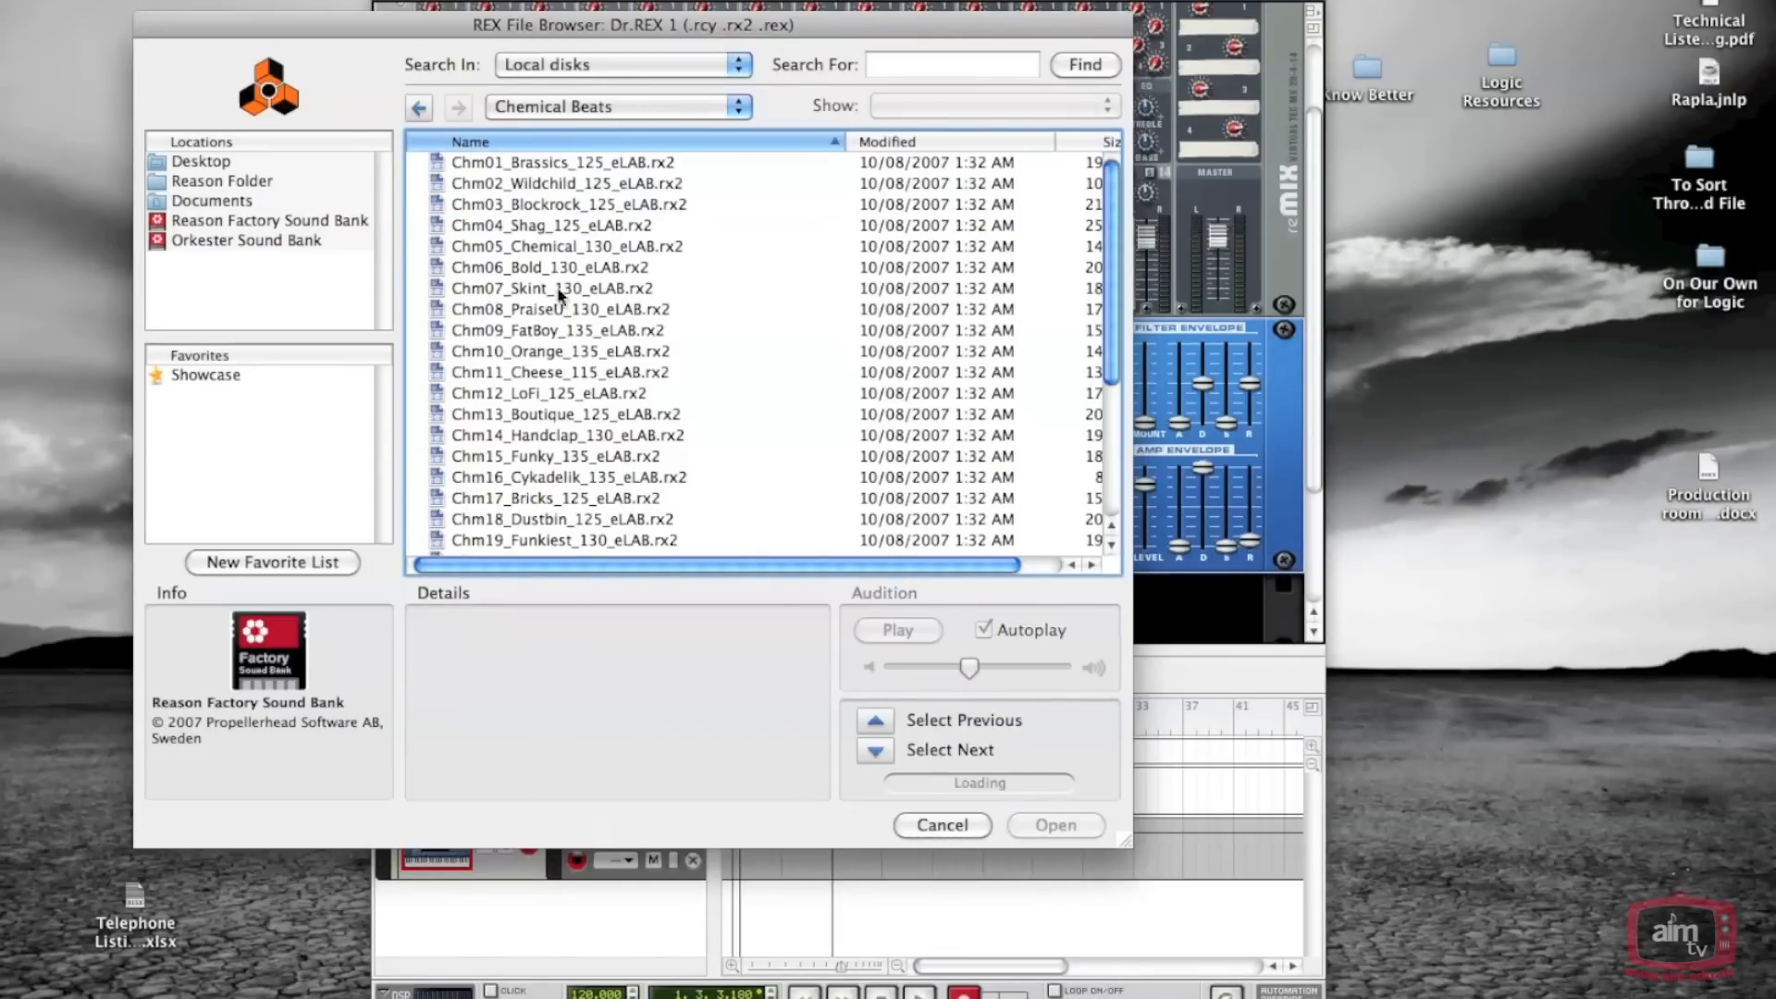
Step: Audition Chm19_Funkiest_130_eLAB.rx2 from the Chemical Beats list and load it into Dr. REX
scroll(down, 3)
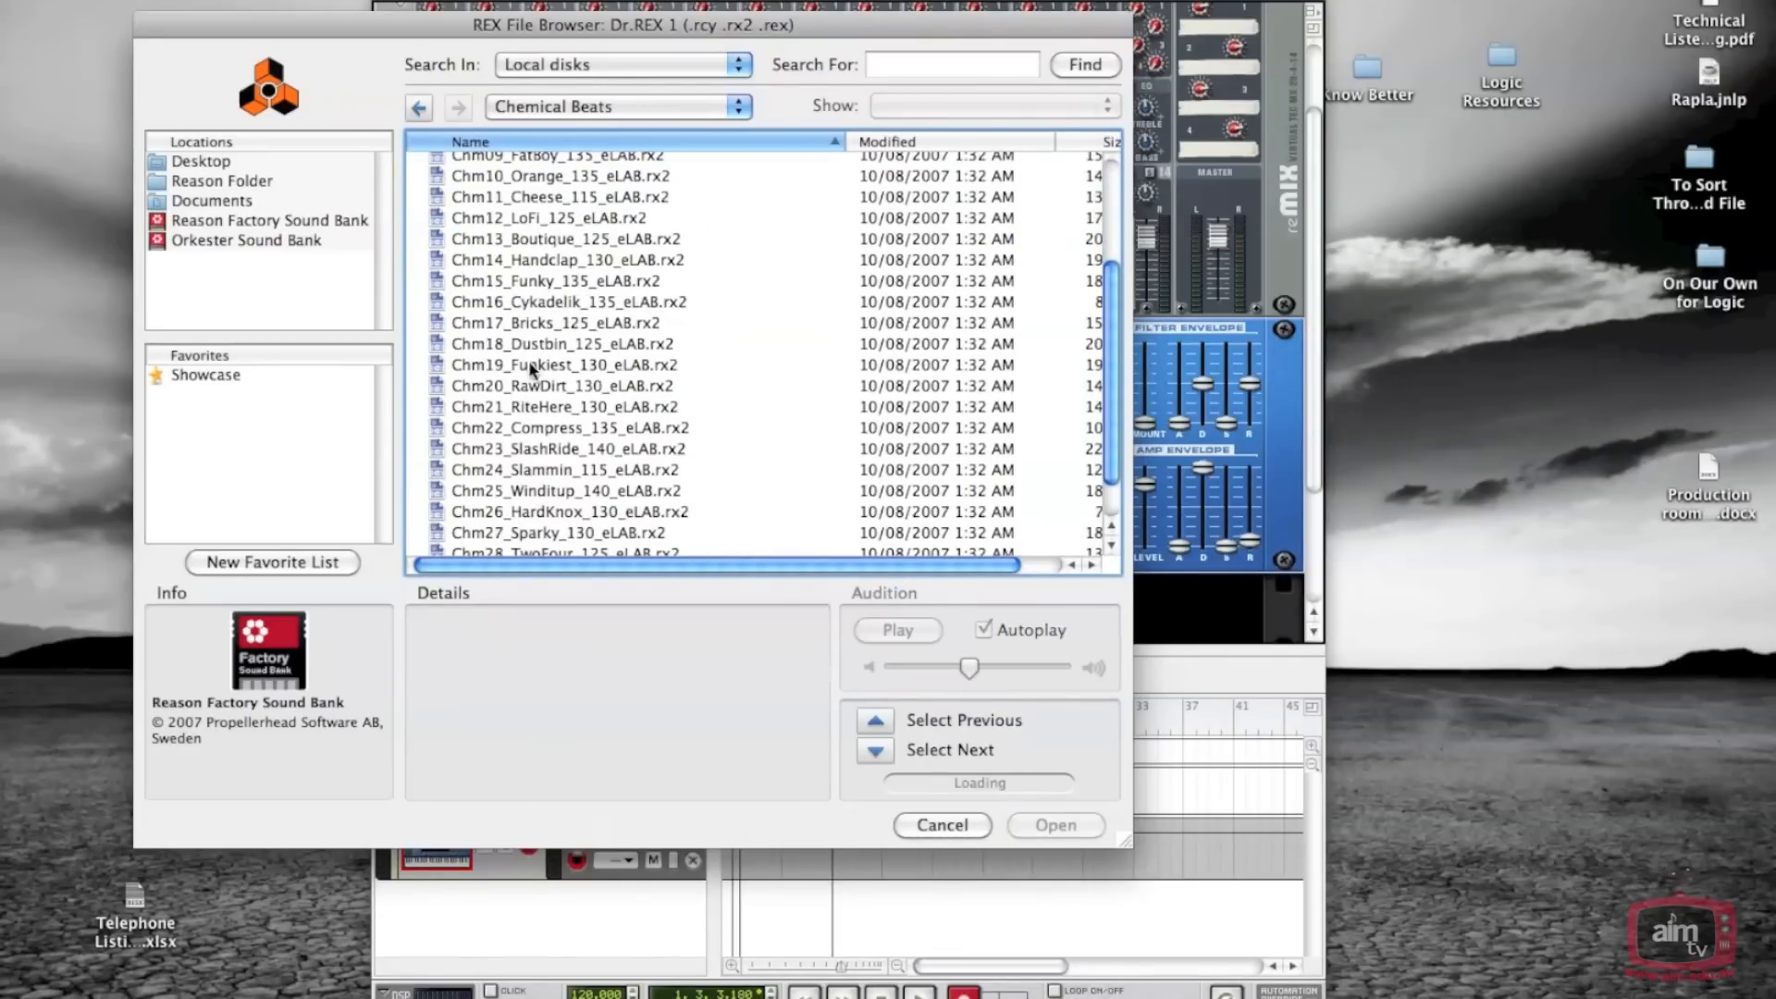
click(563, 364)
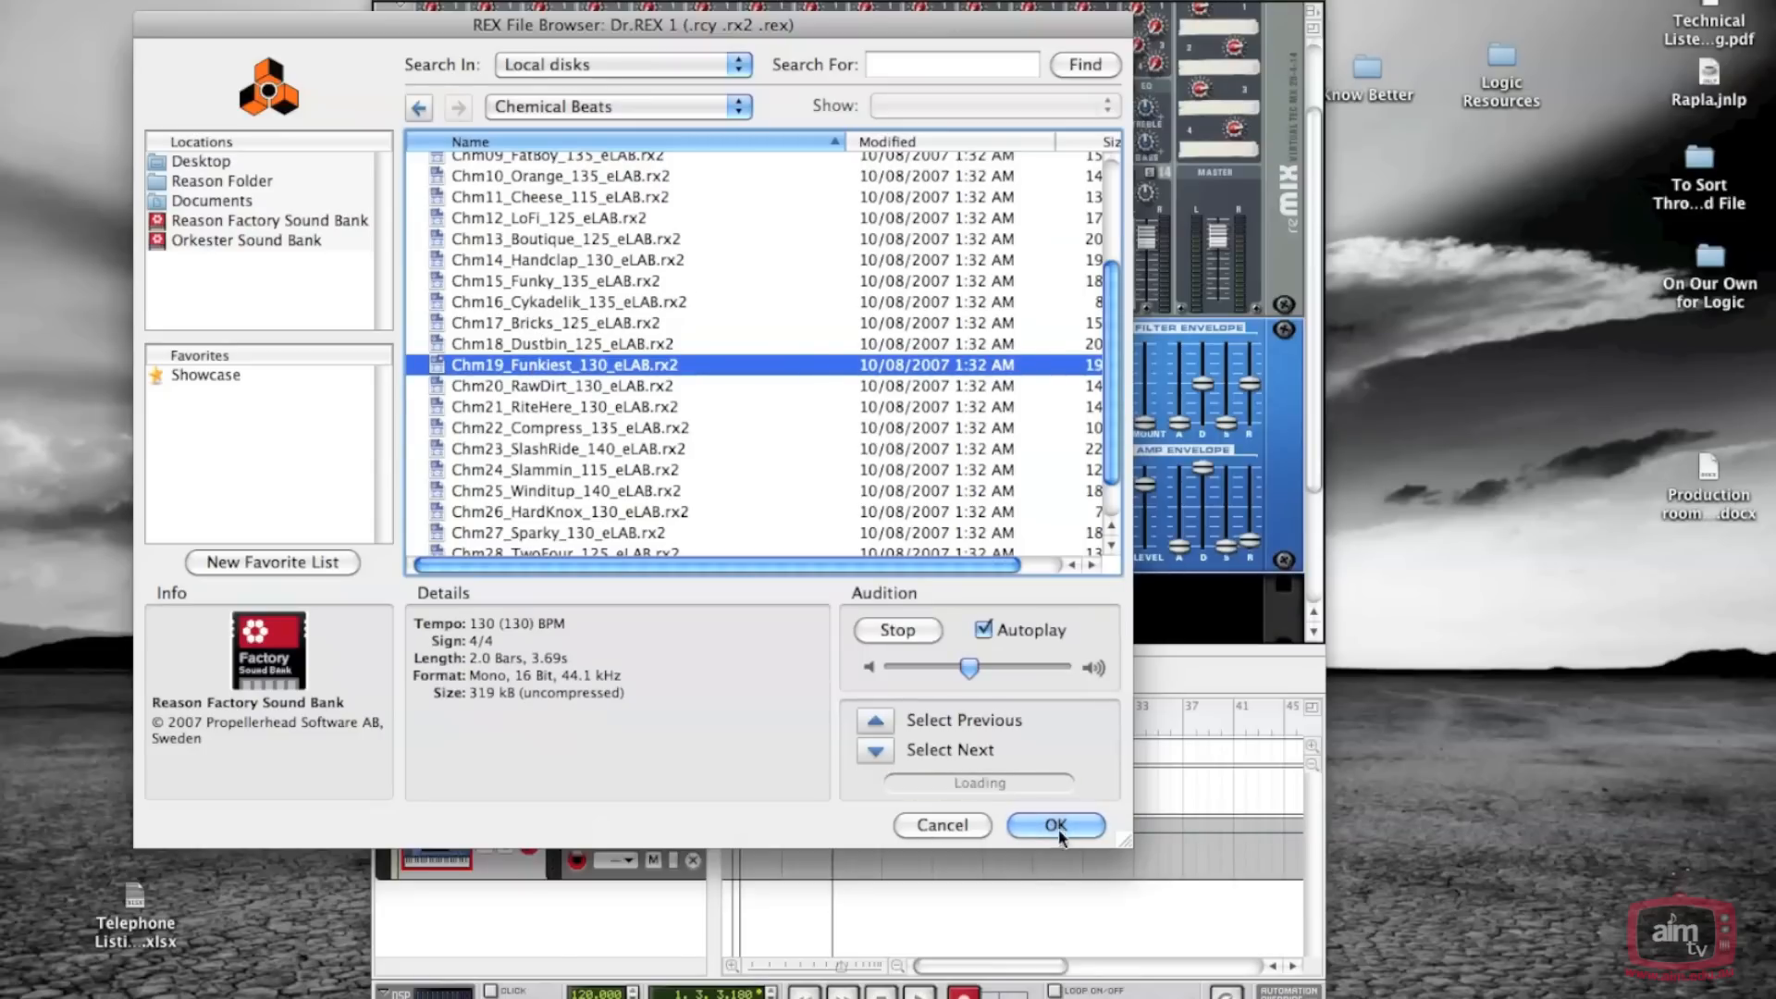
click(1052, 825)
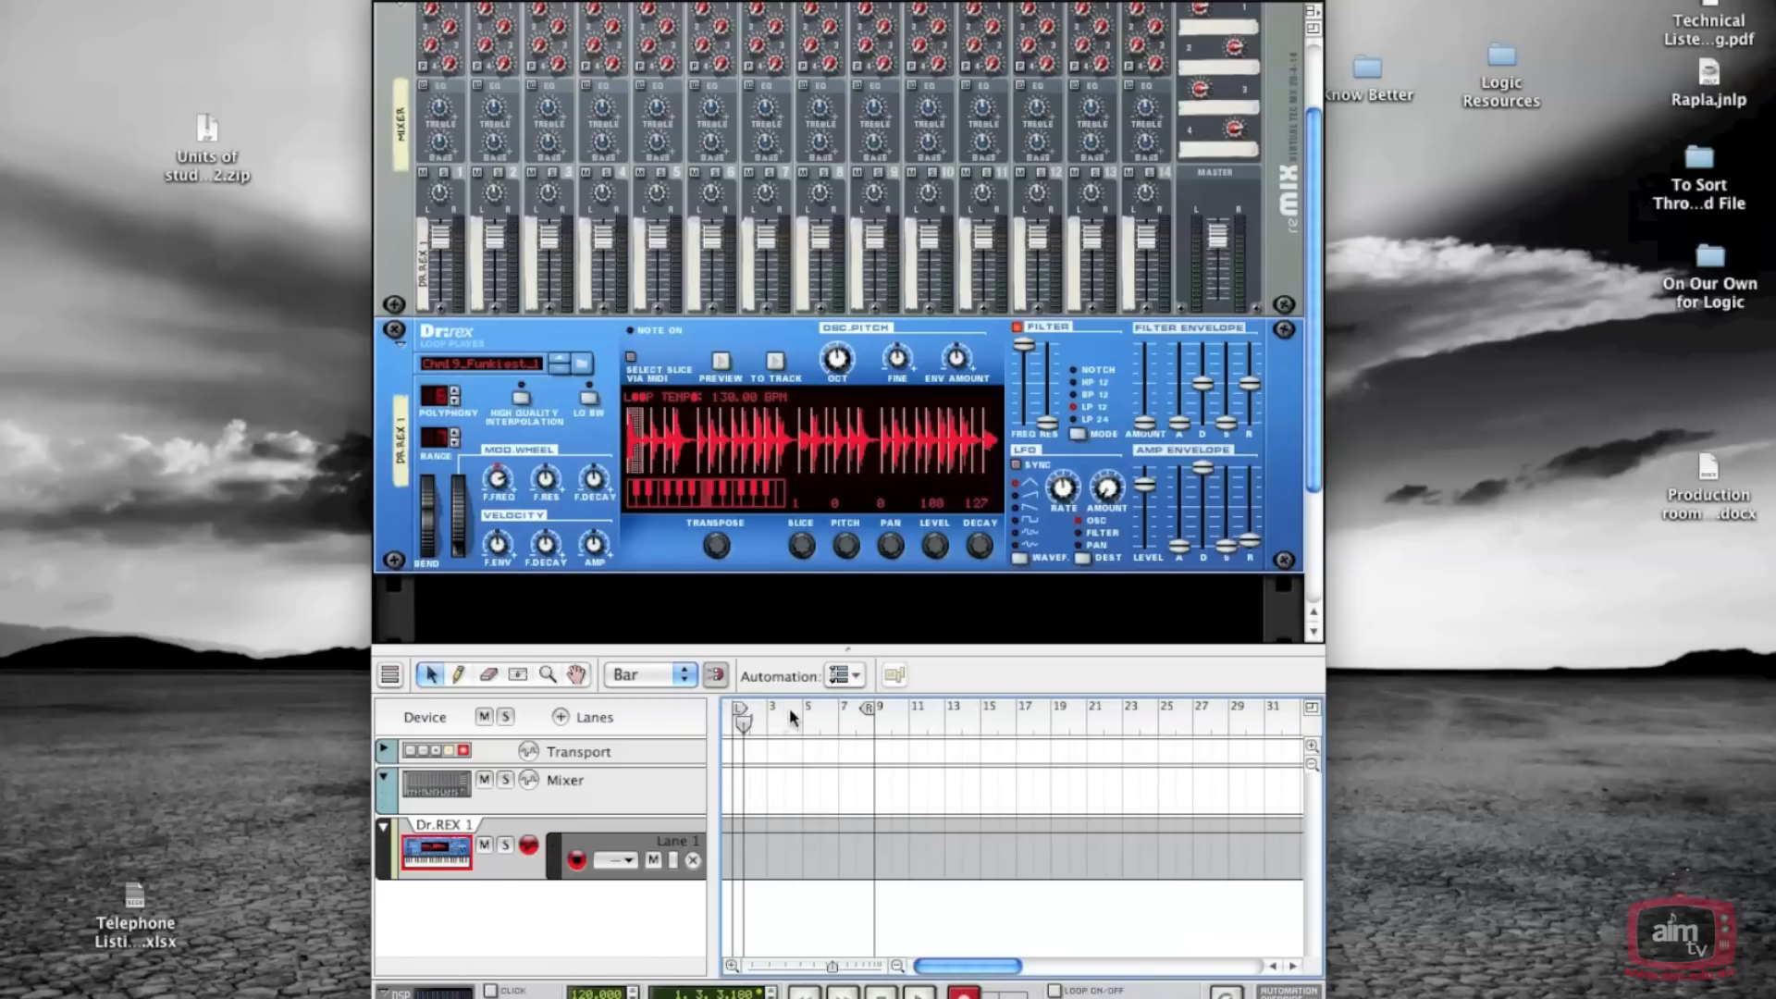
mouse_move(870, 716)
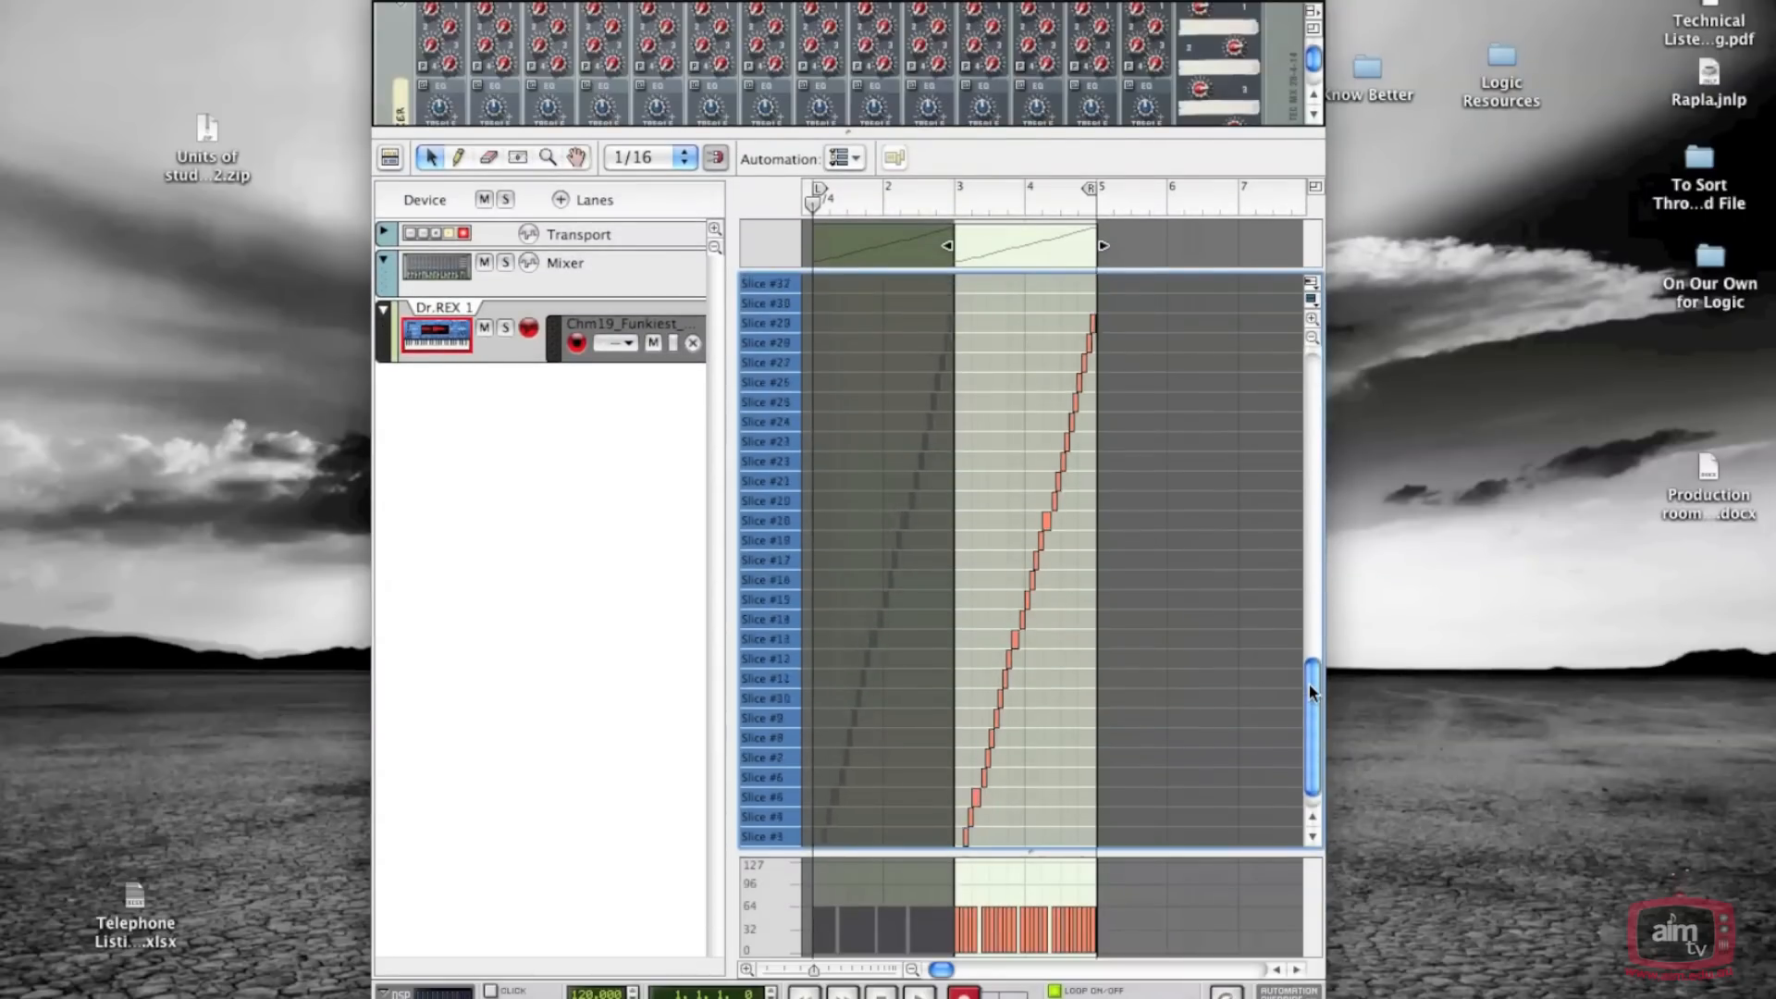
Step: Rubber-band the middle and upper slice notes of the second clip with the Arrow tool
scroll(down, 3)
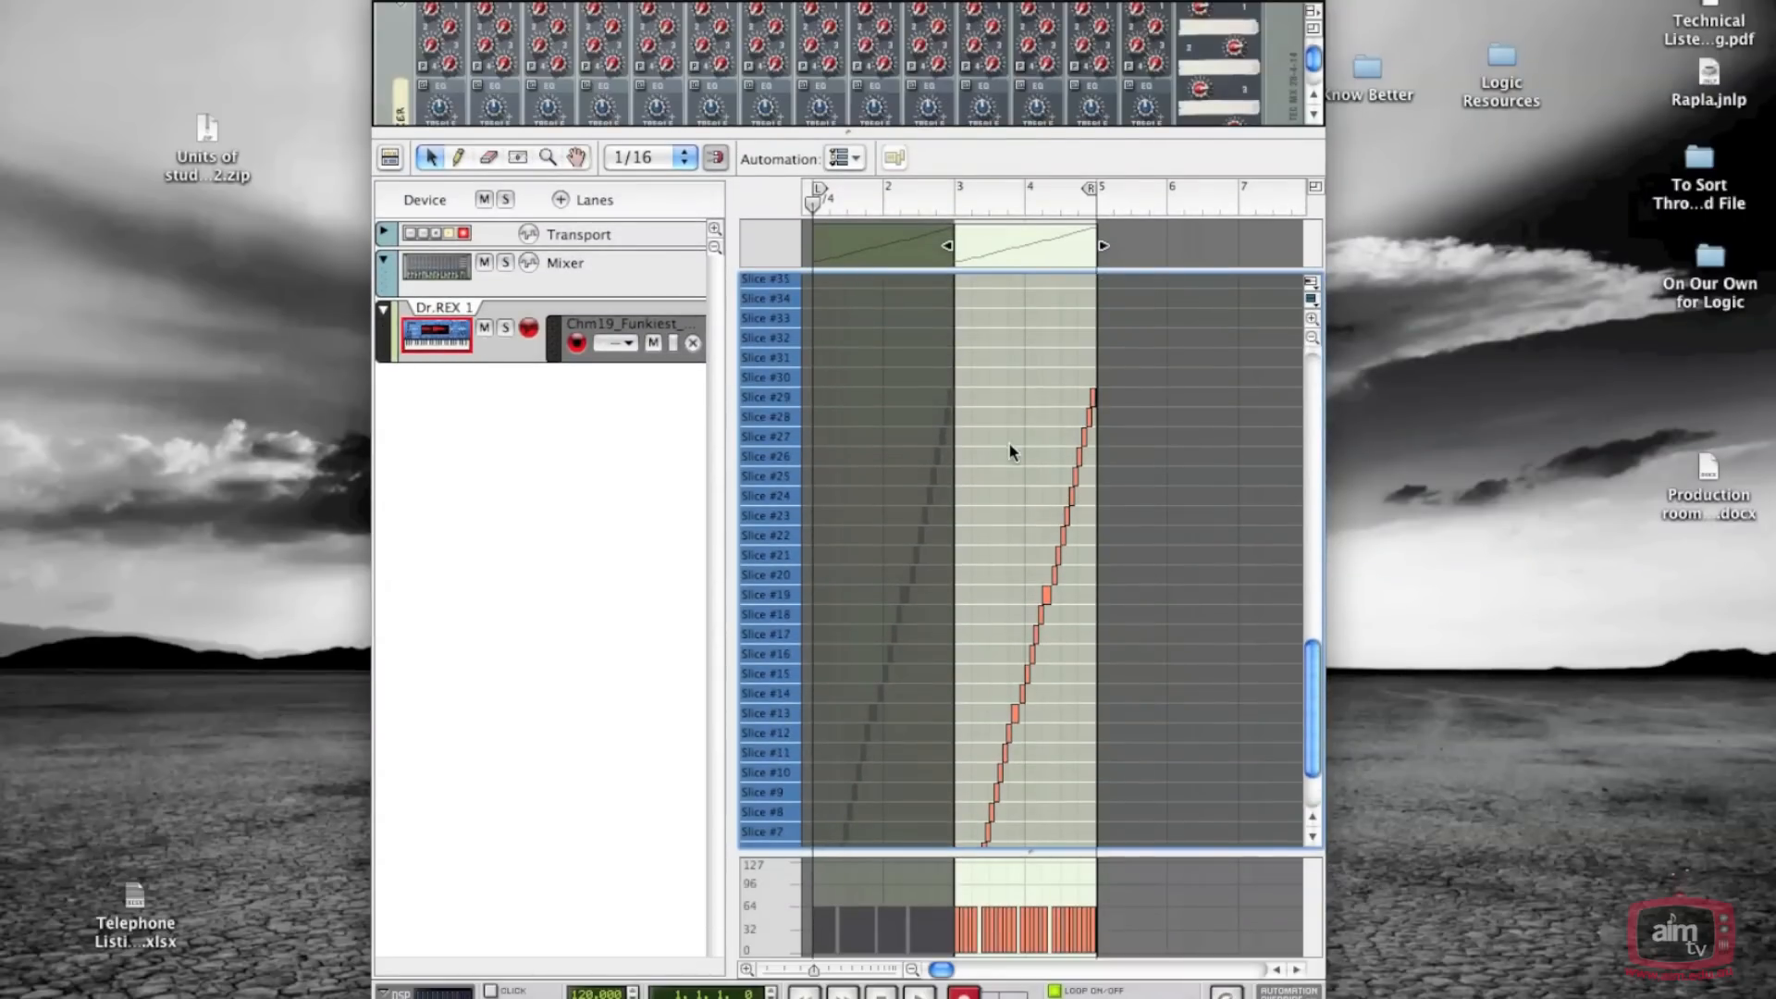
drag(992, 453, 1038, 705)
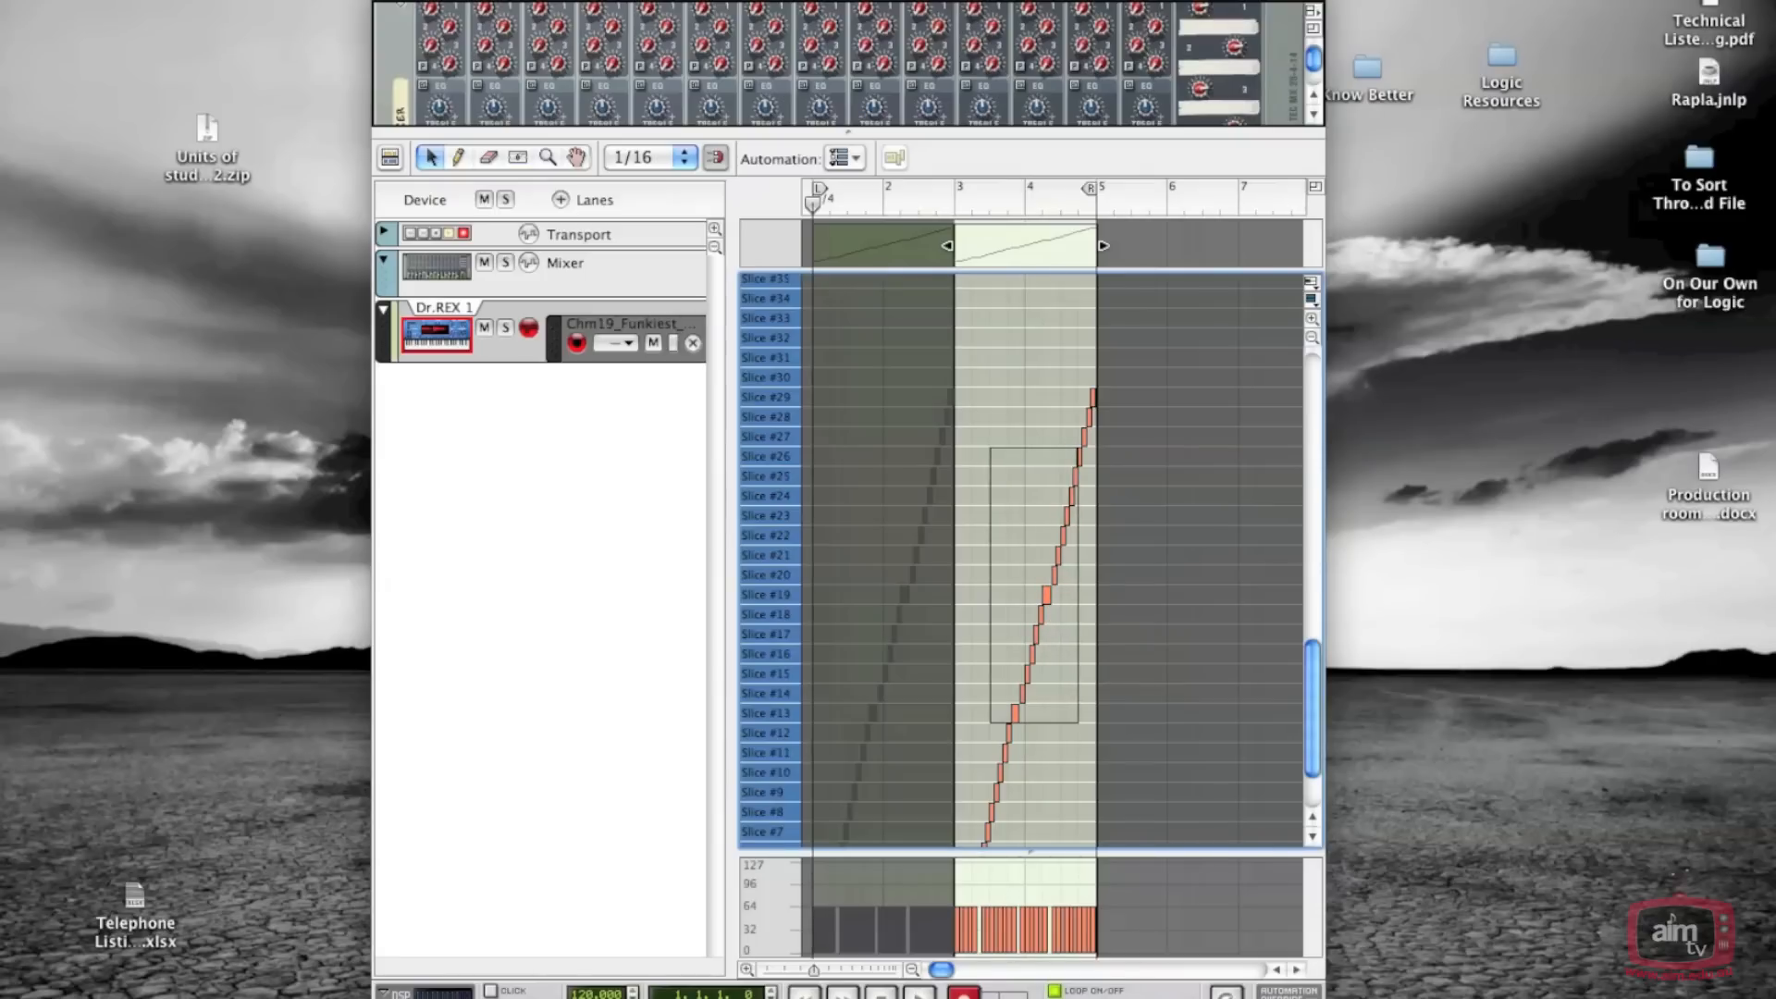
drag(992, 448, 1077, 725)
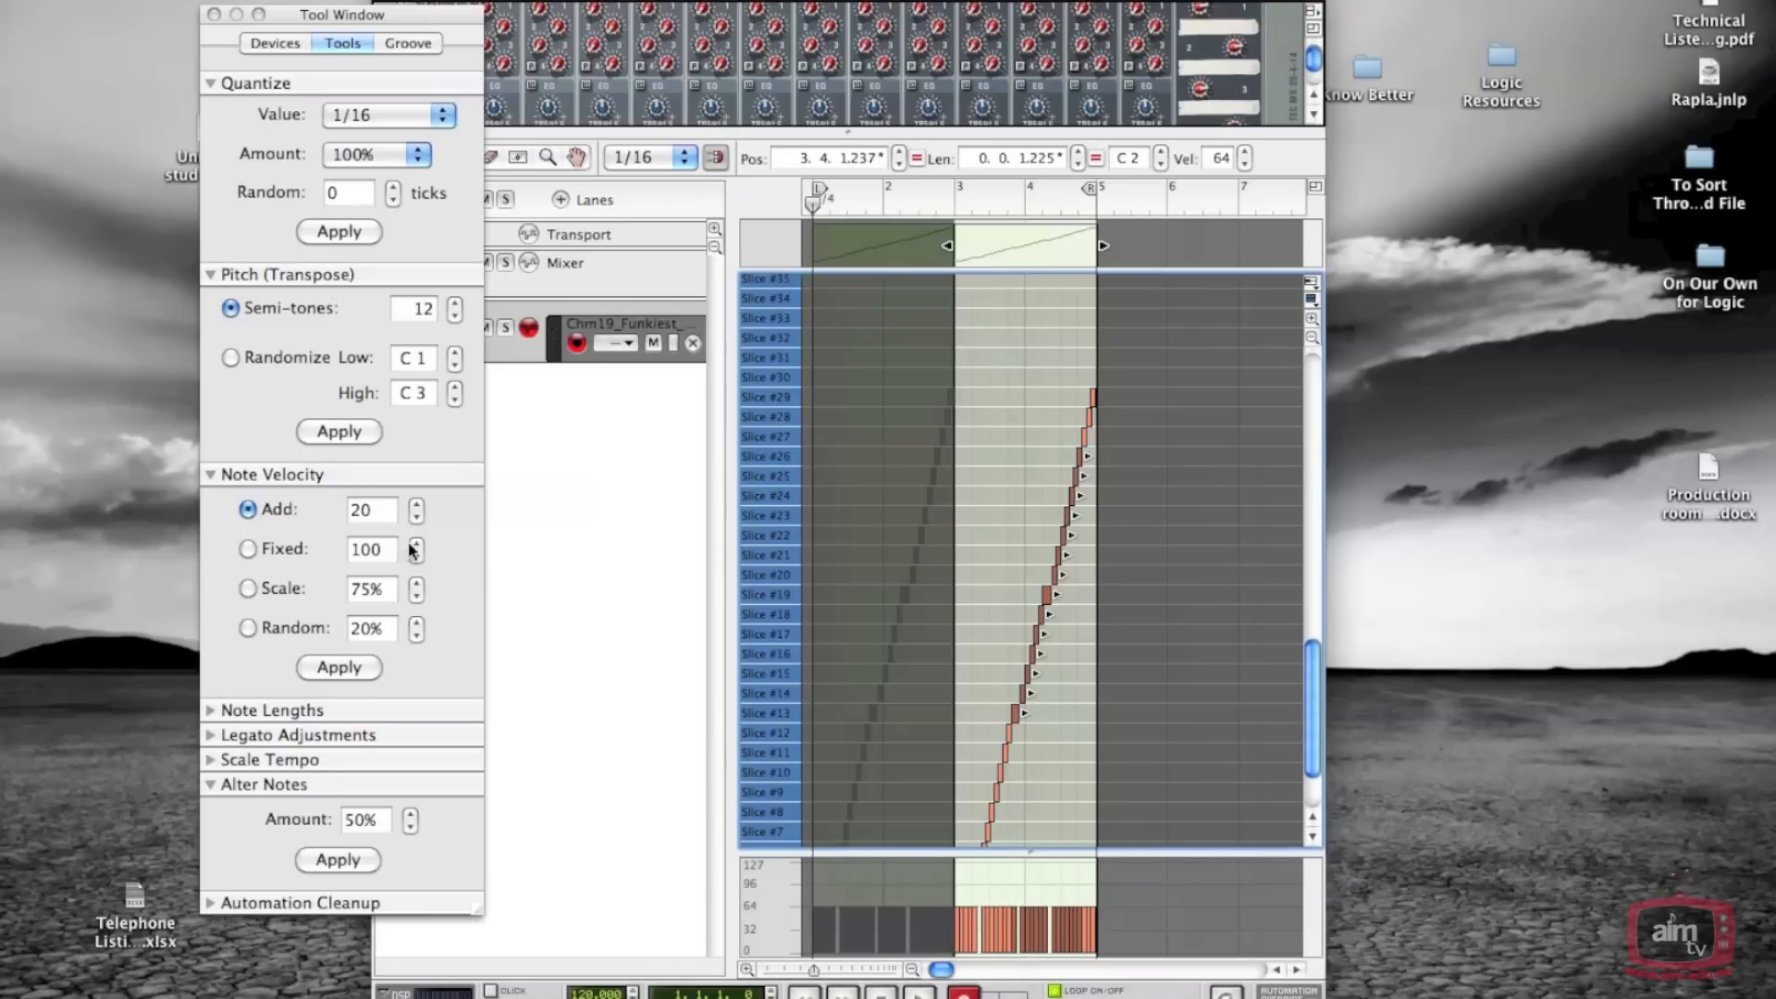
mouse_move(1058, 619)
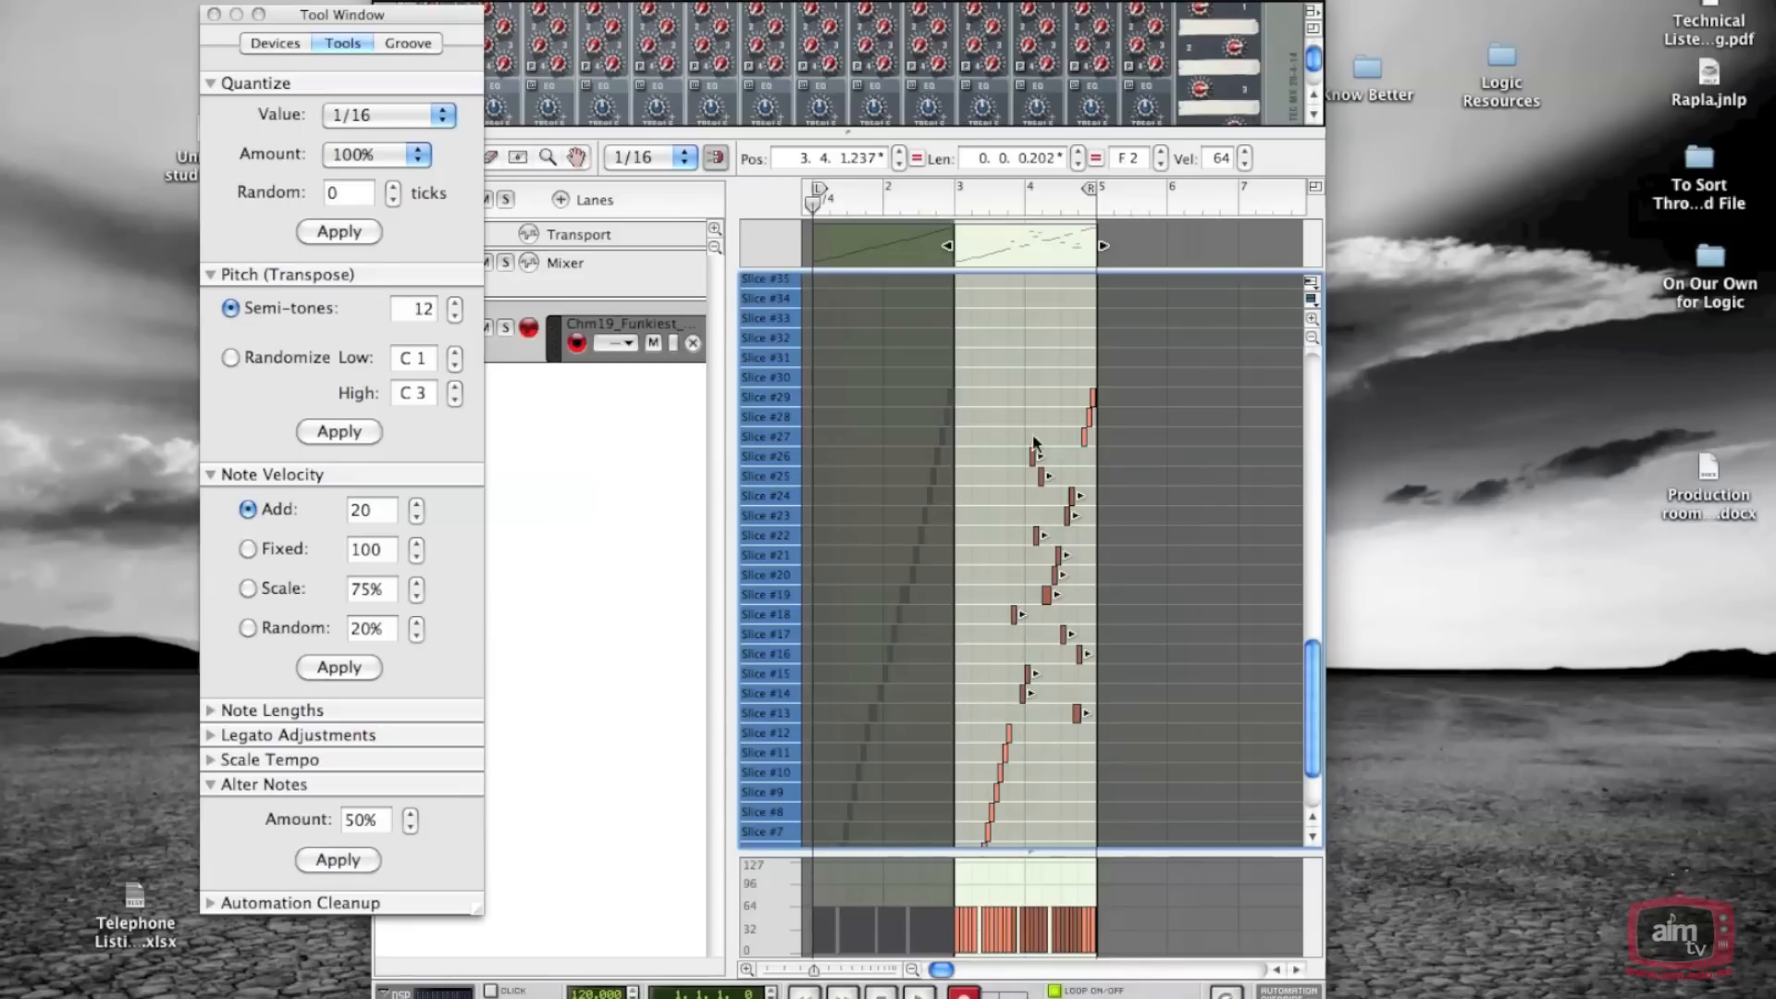
mouse_move(1073, 470)
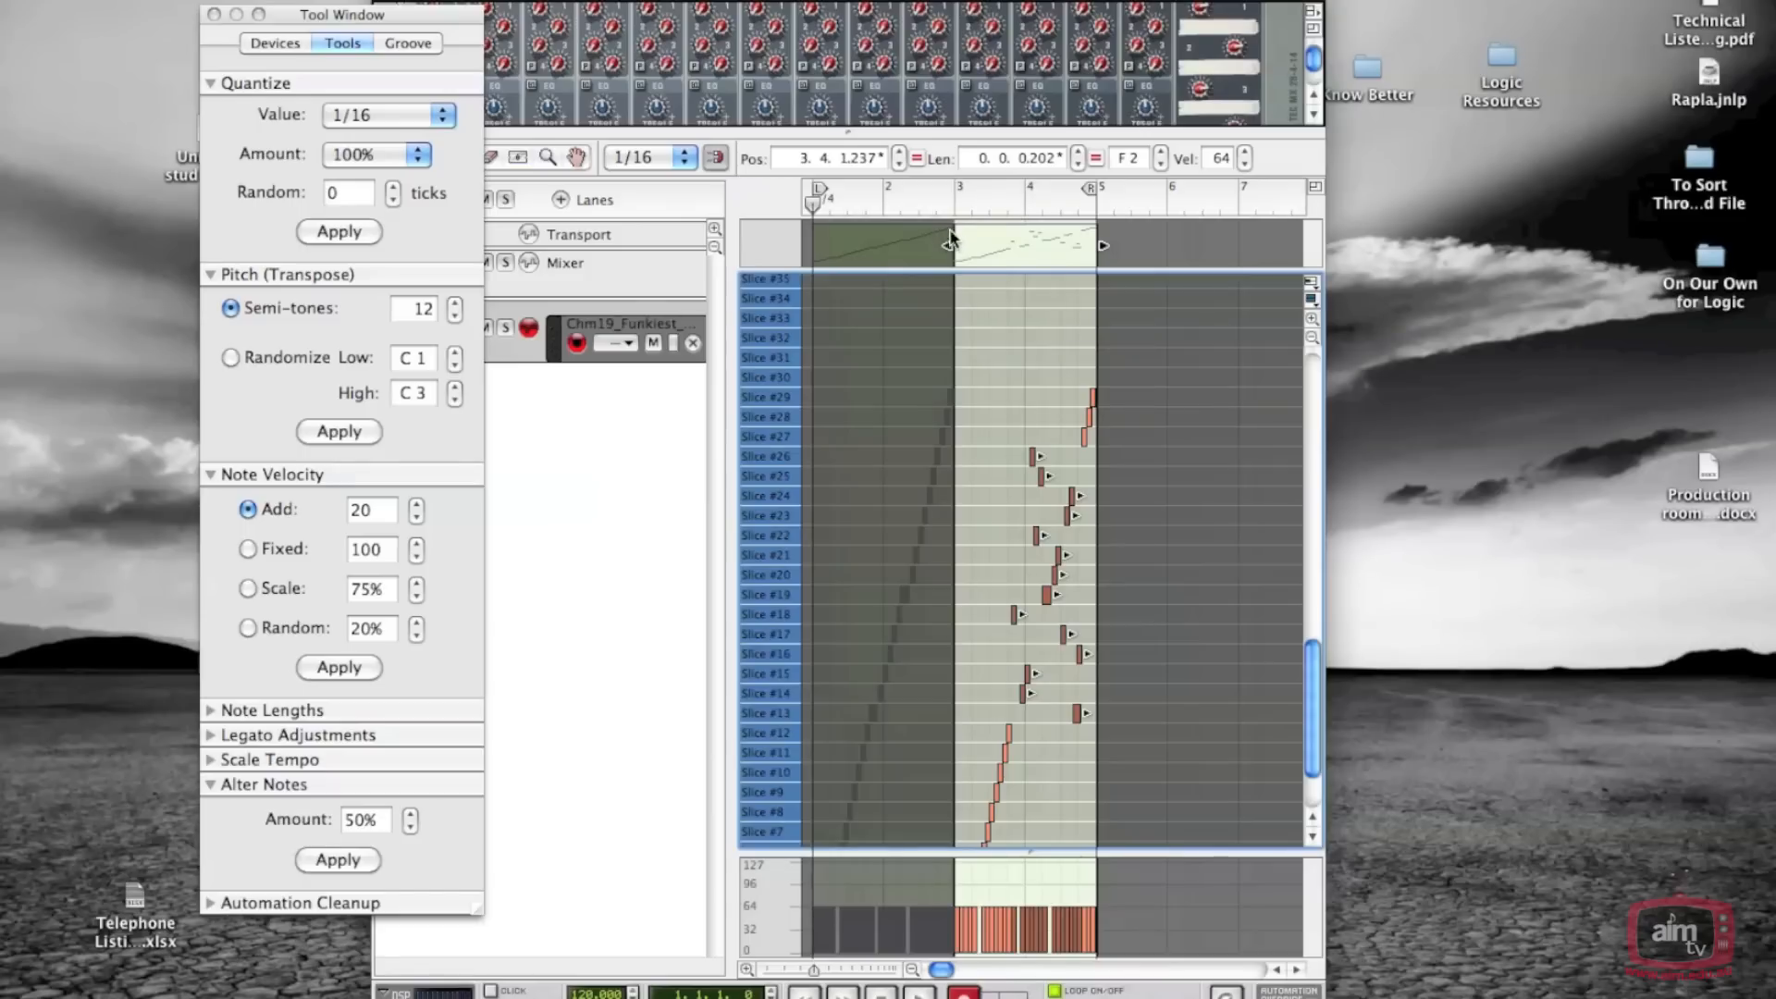
mouse_move(923, 365)
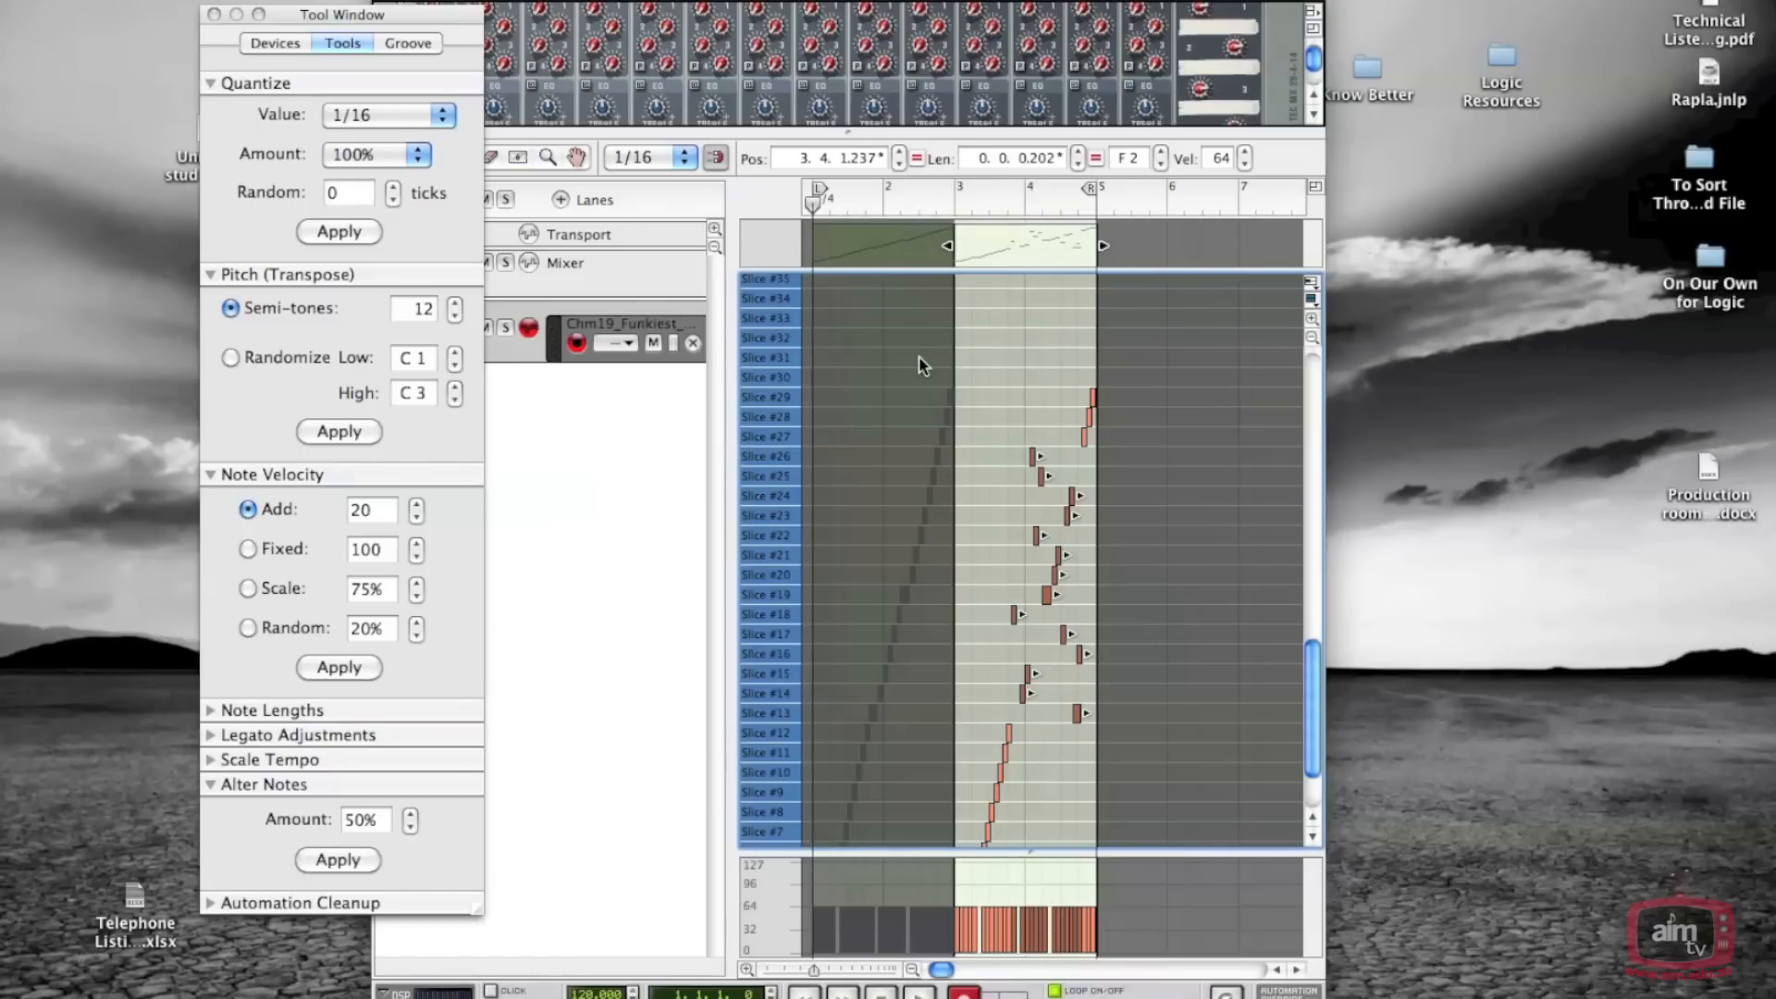
mouse_move(816, 194)
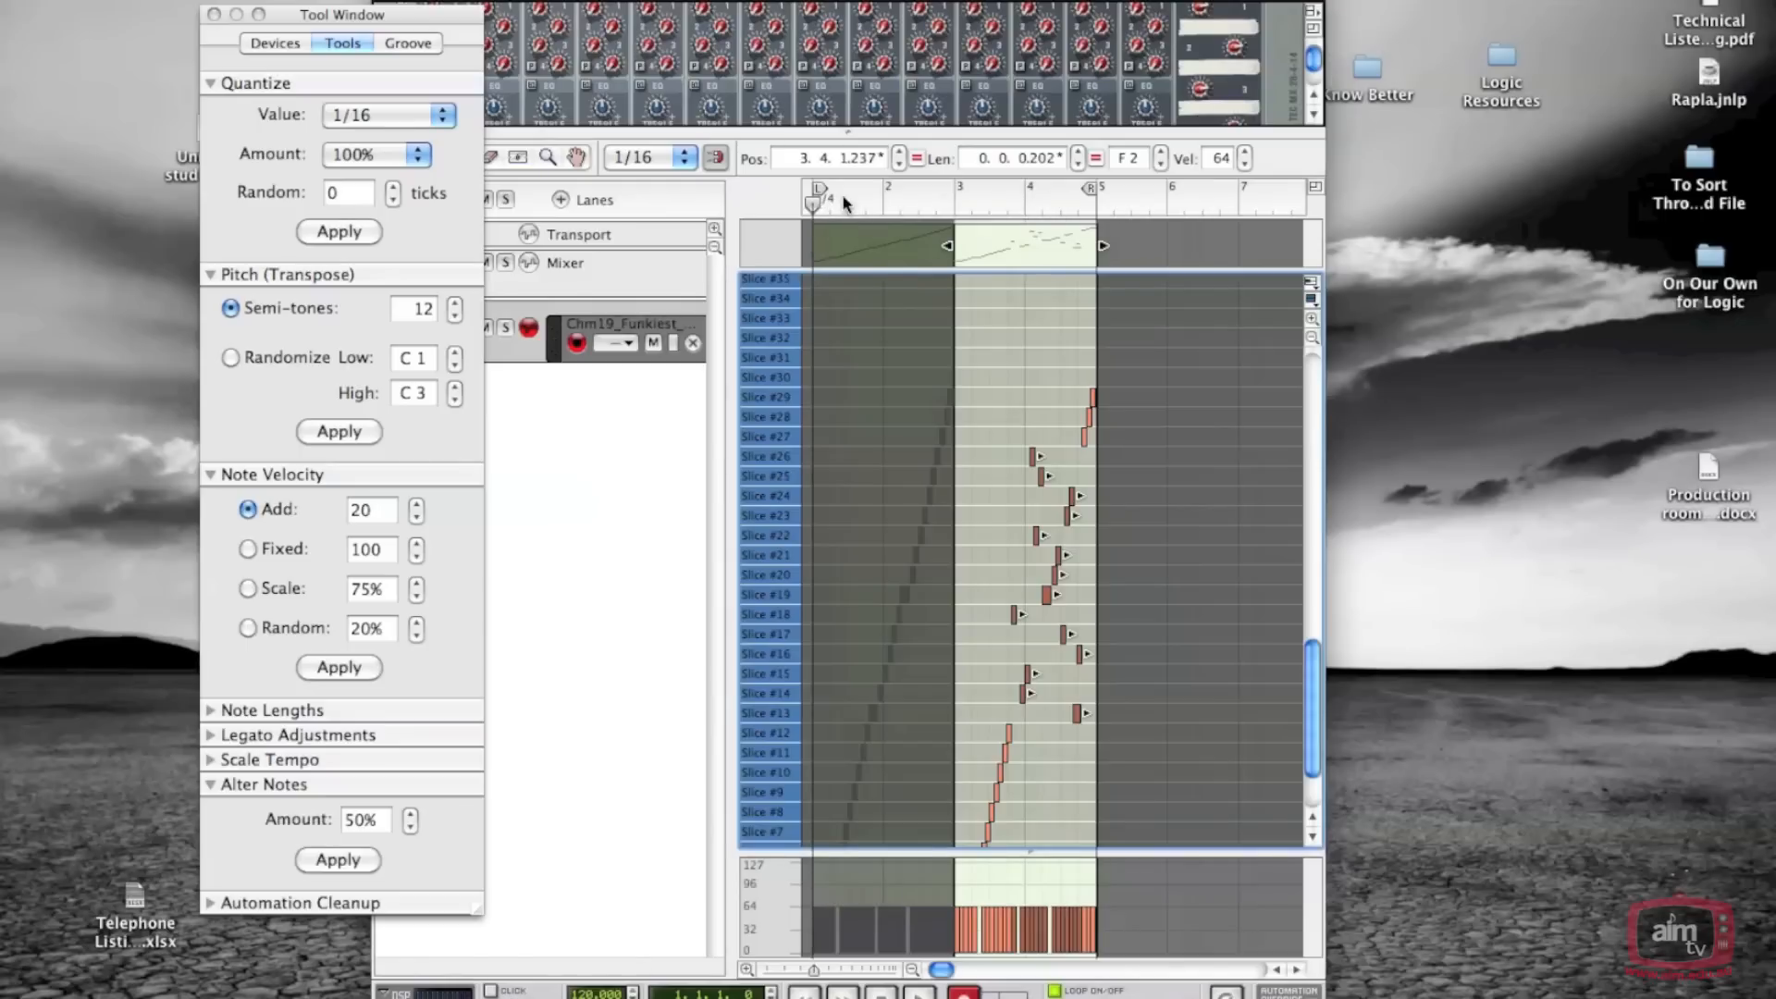
mouse_move(914, 540)
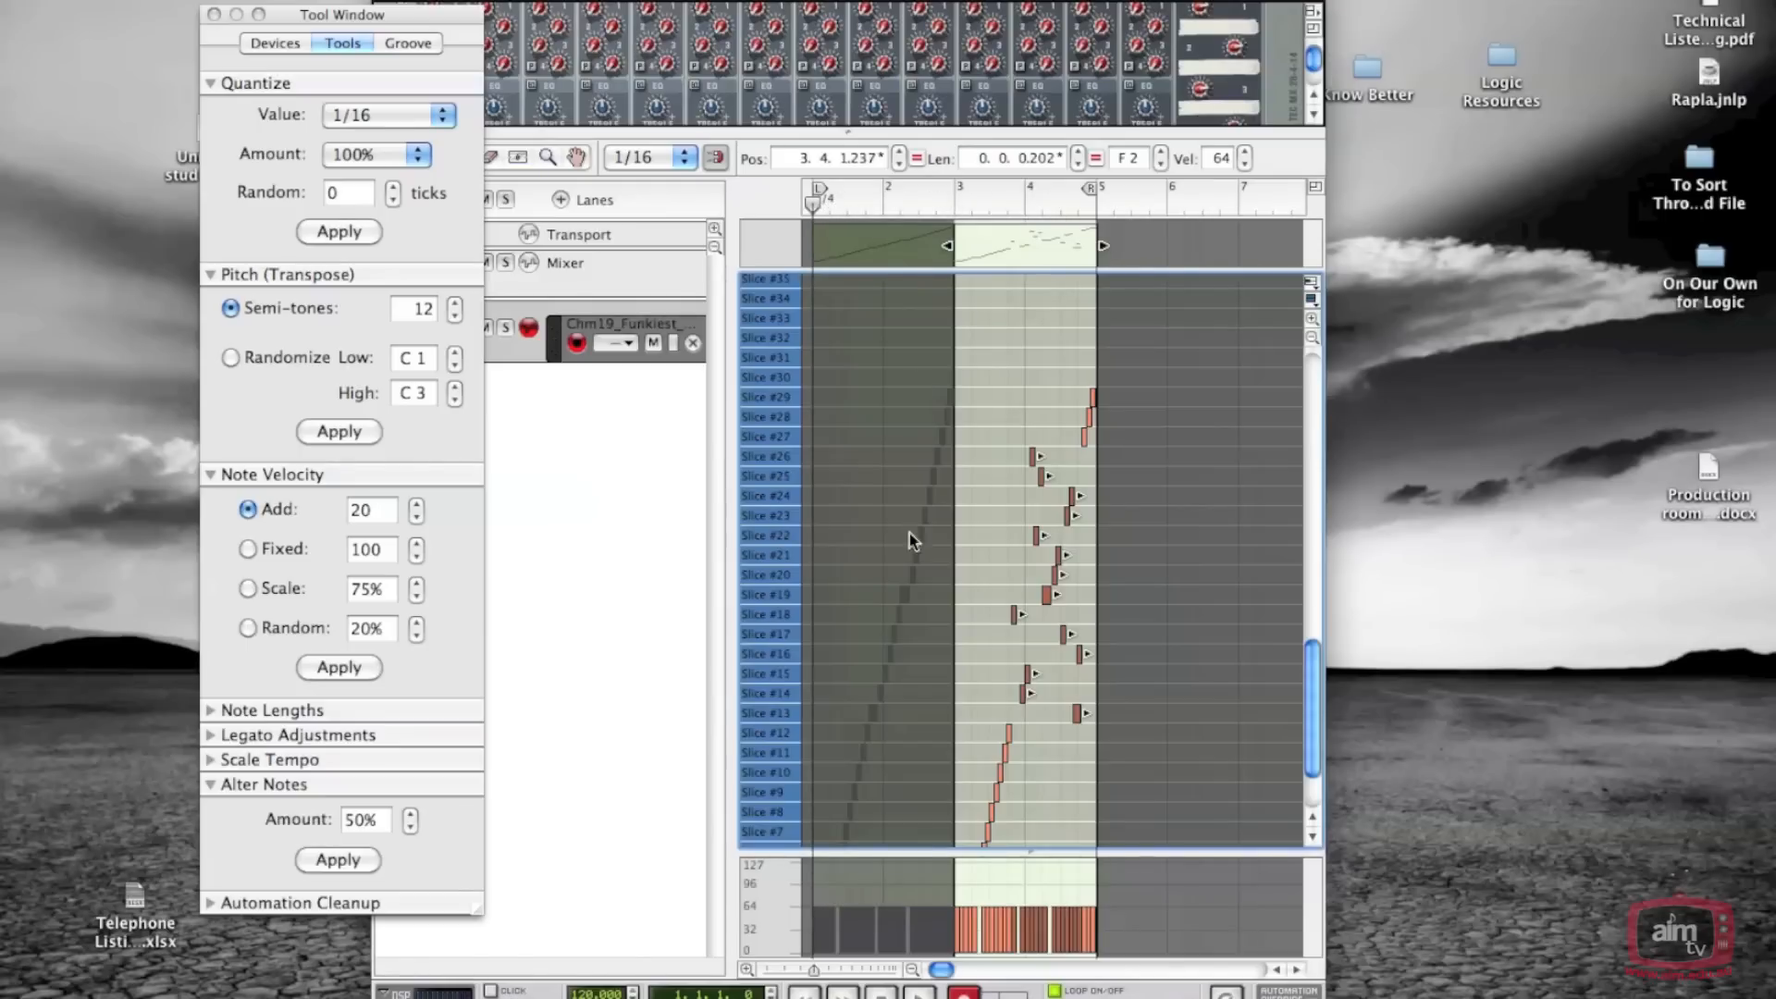
mouse_move(910, 583)
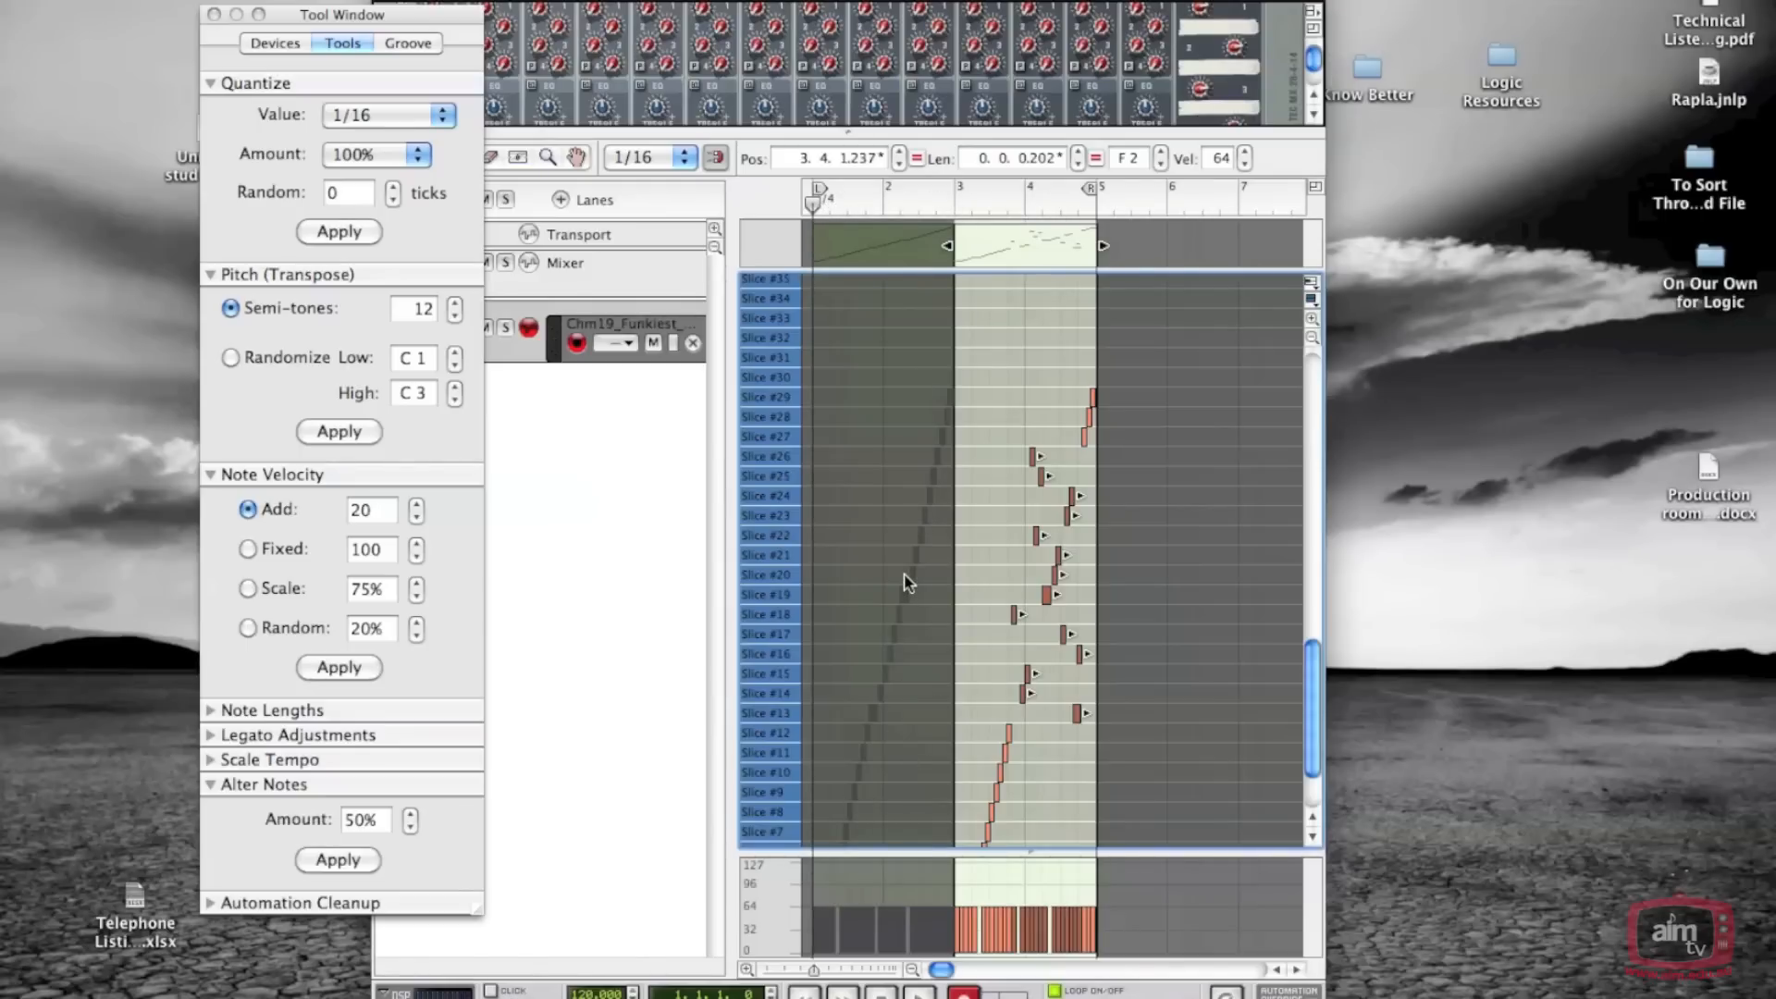
mouse_move(1014, 456)
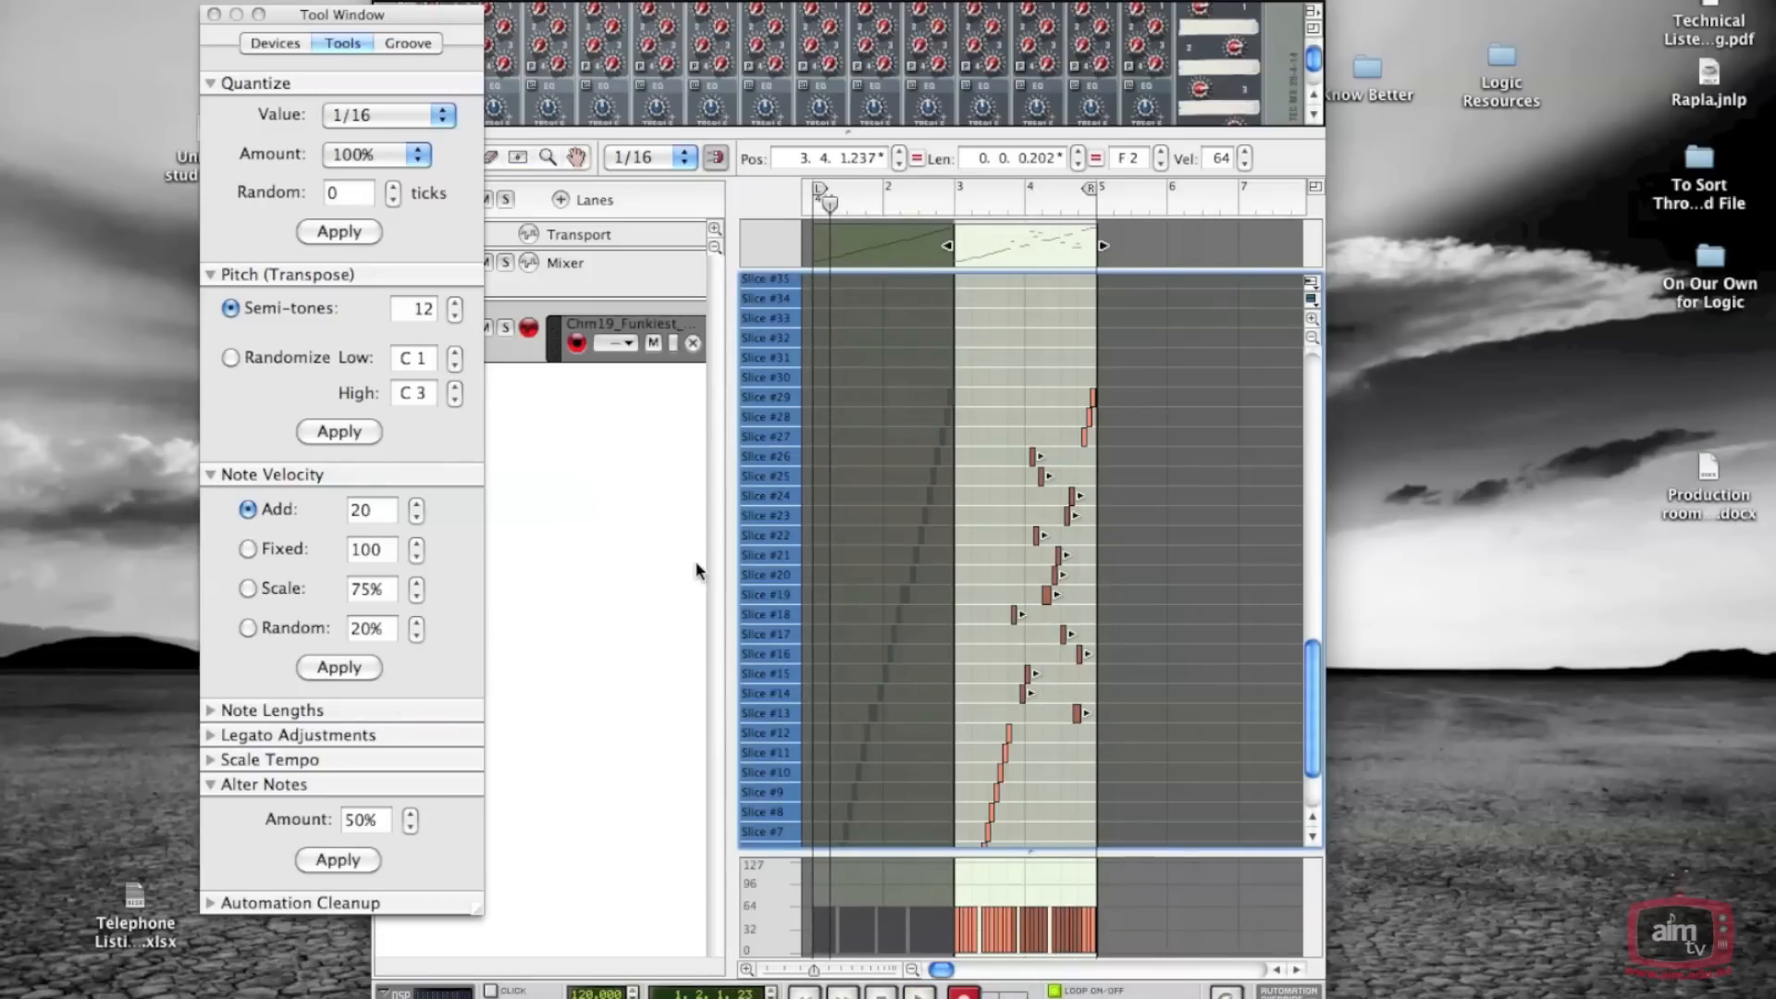
mouse_move(1077, 362)
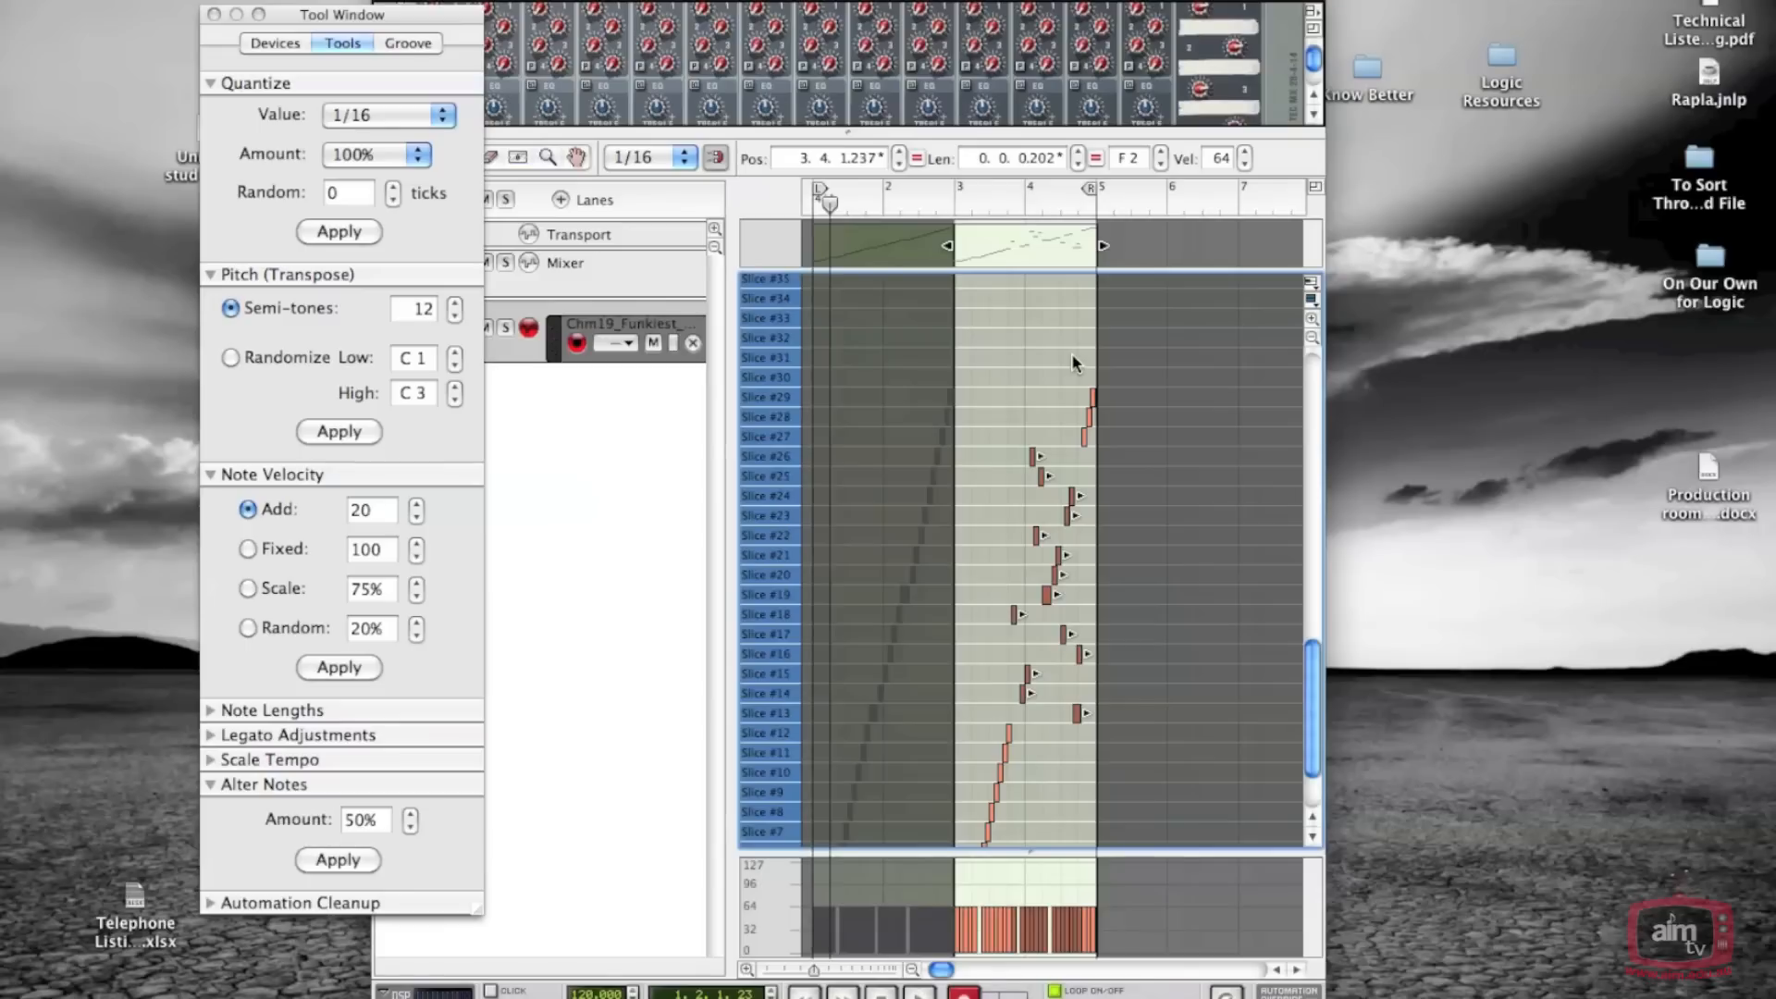
mouse_move(1025, 400)
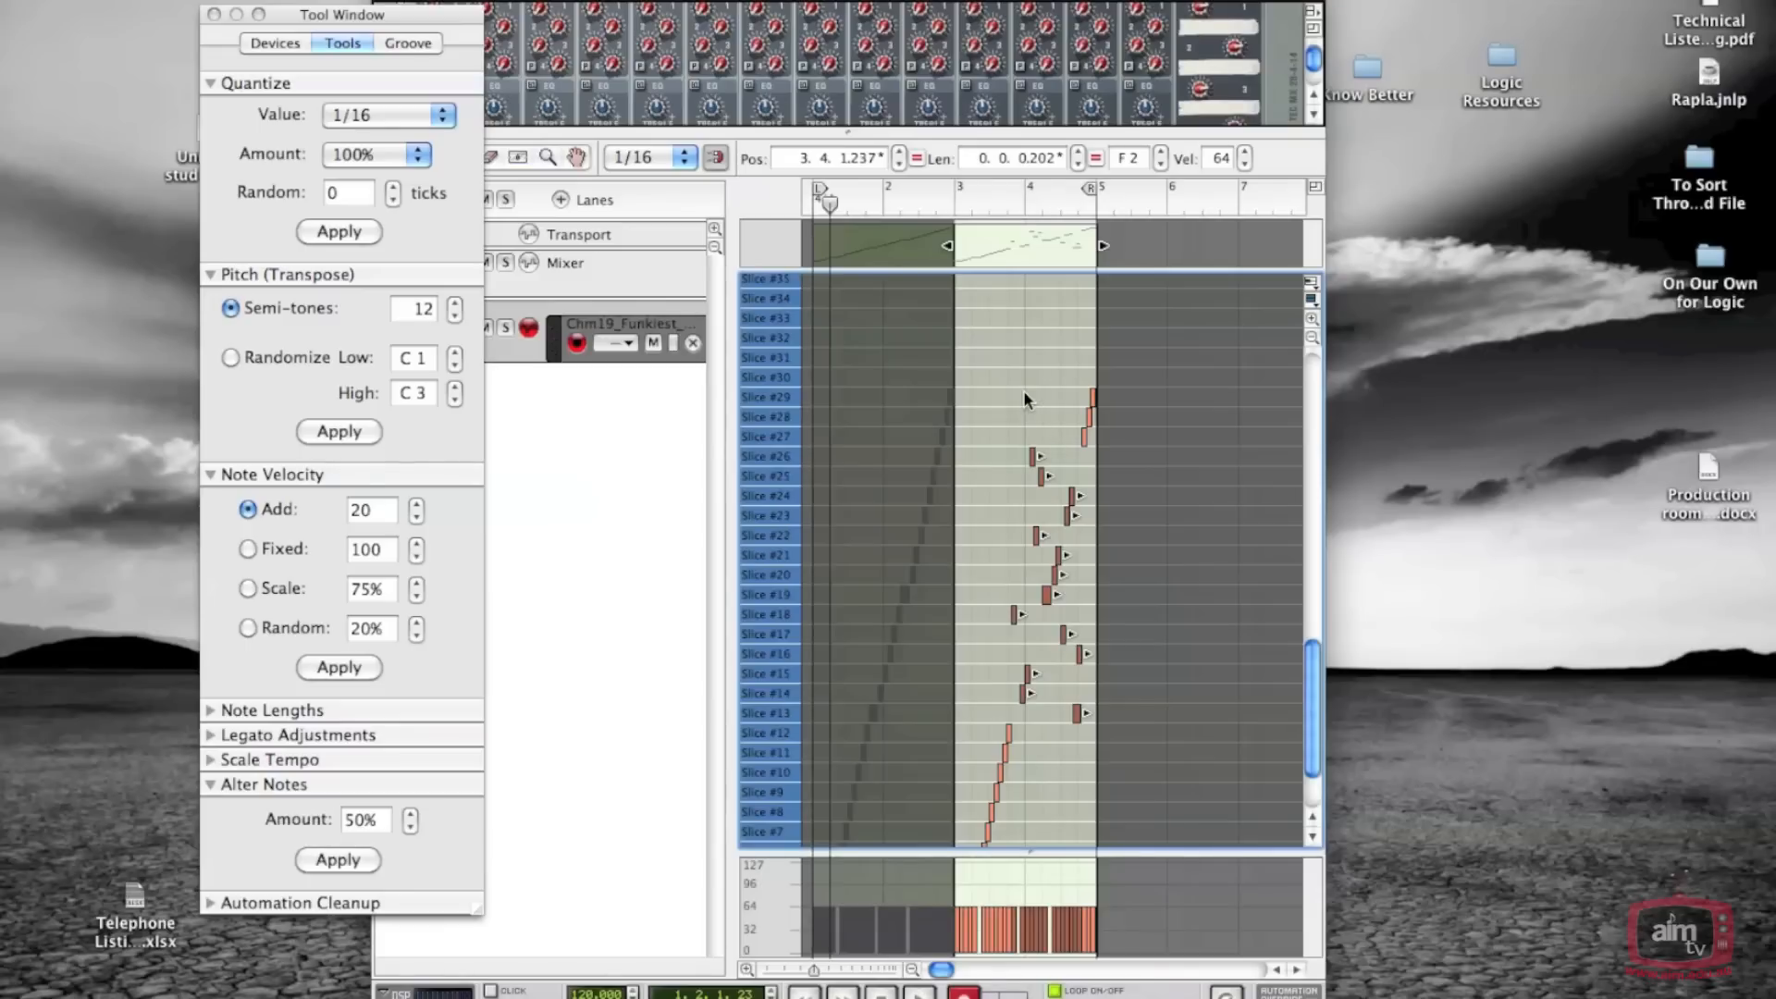
mouse_move(955, 268)
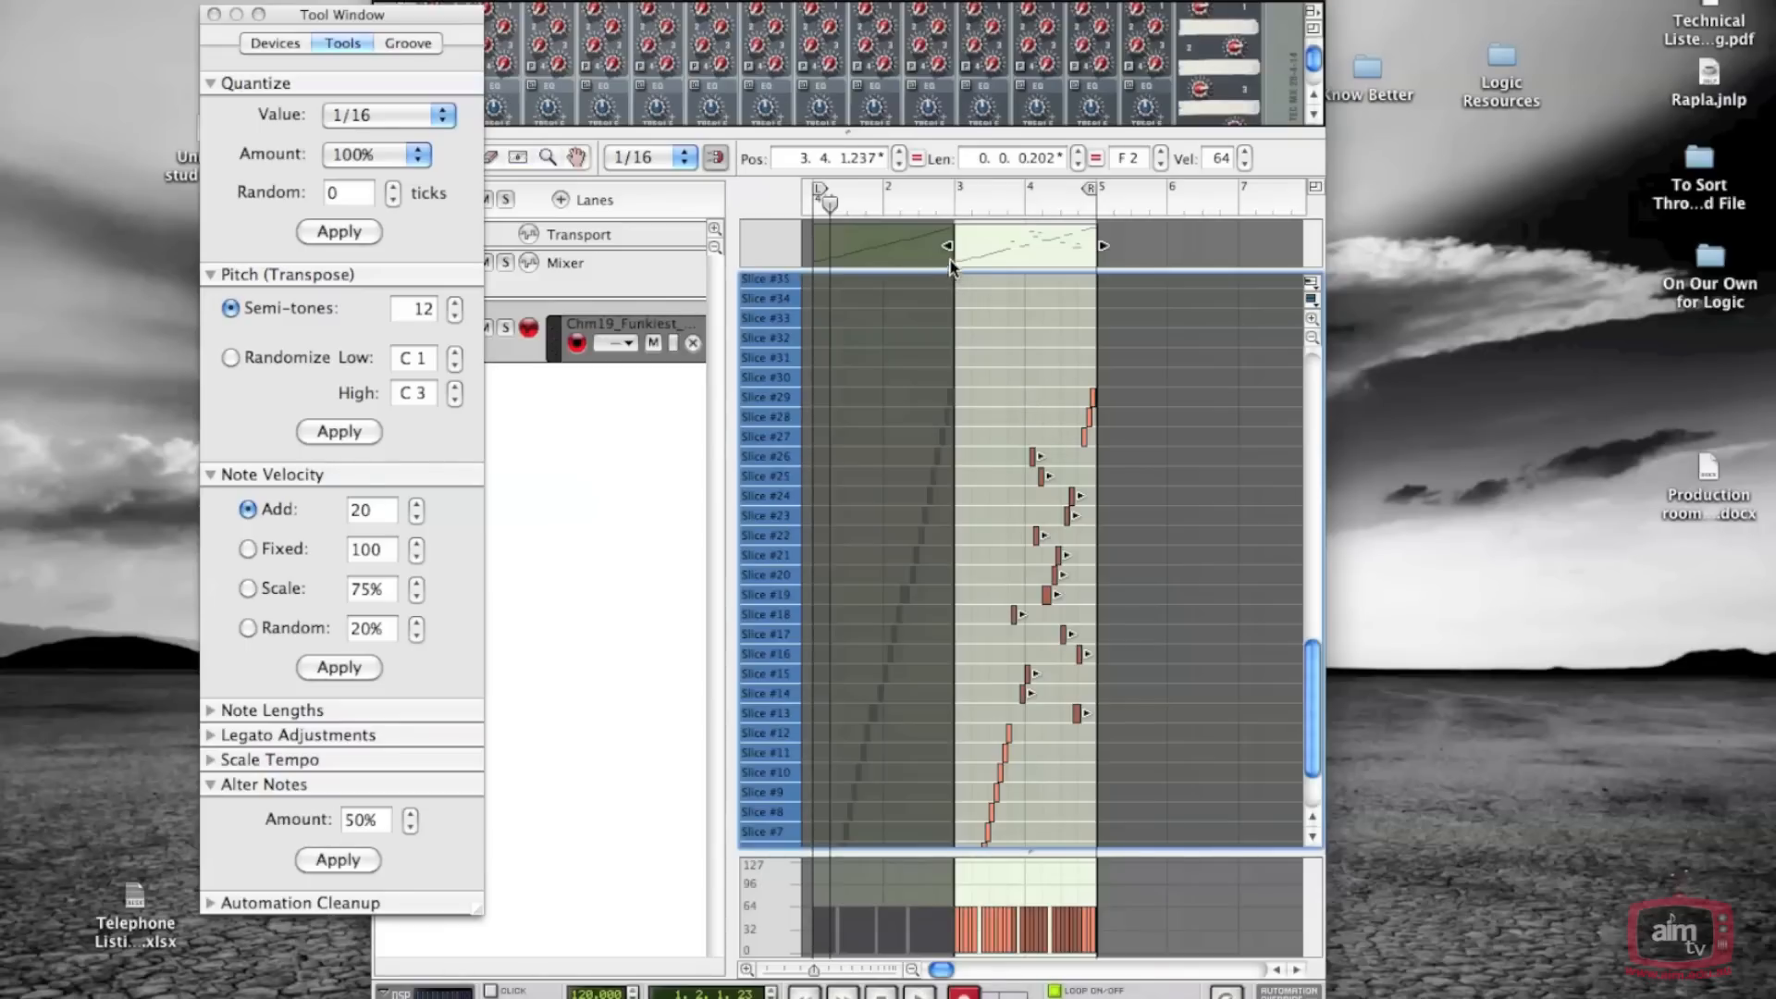
mouse_move(955, 183)
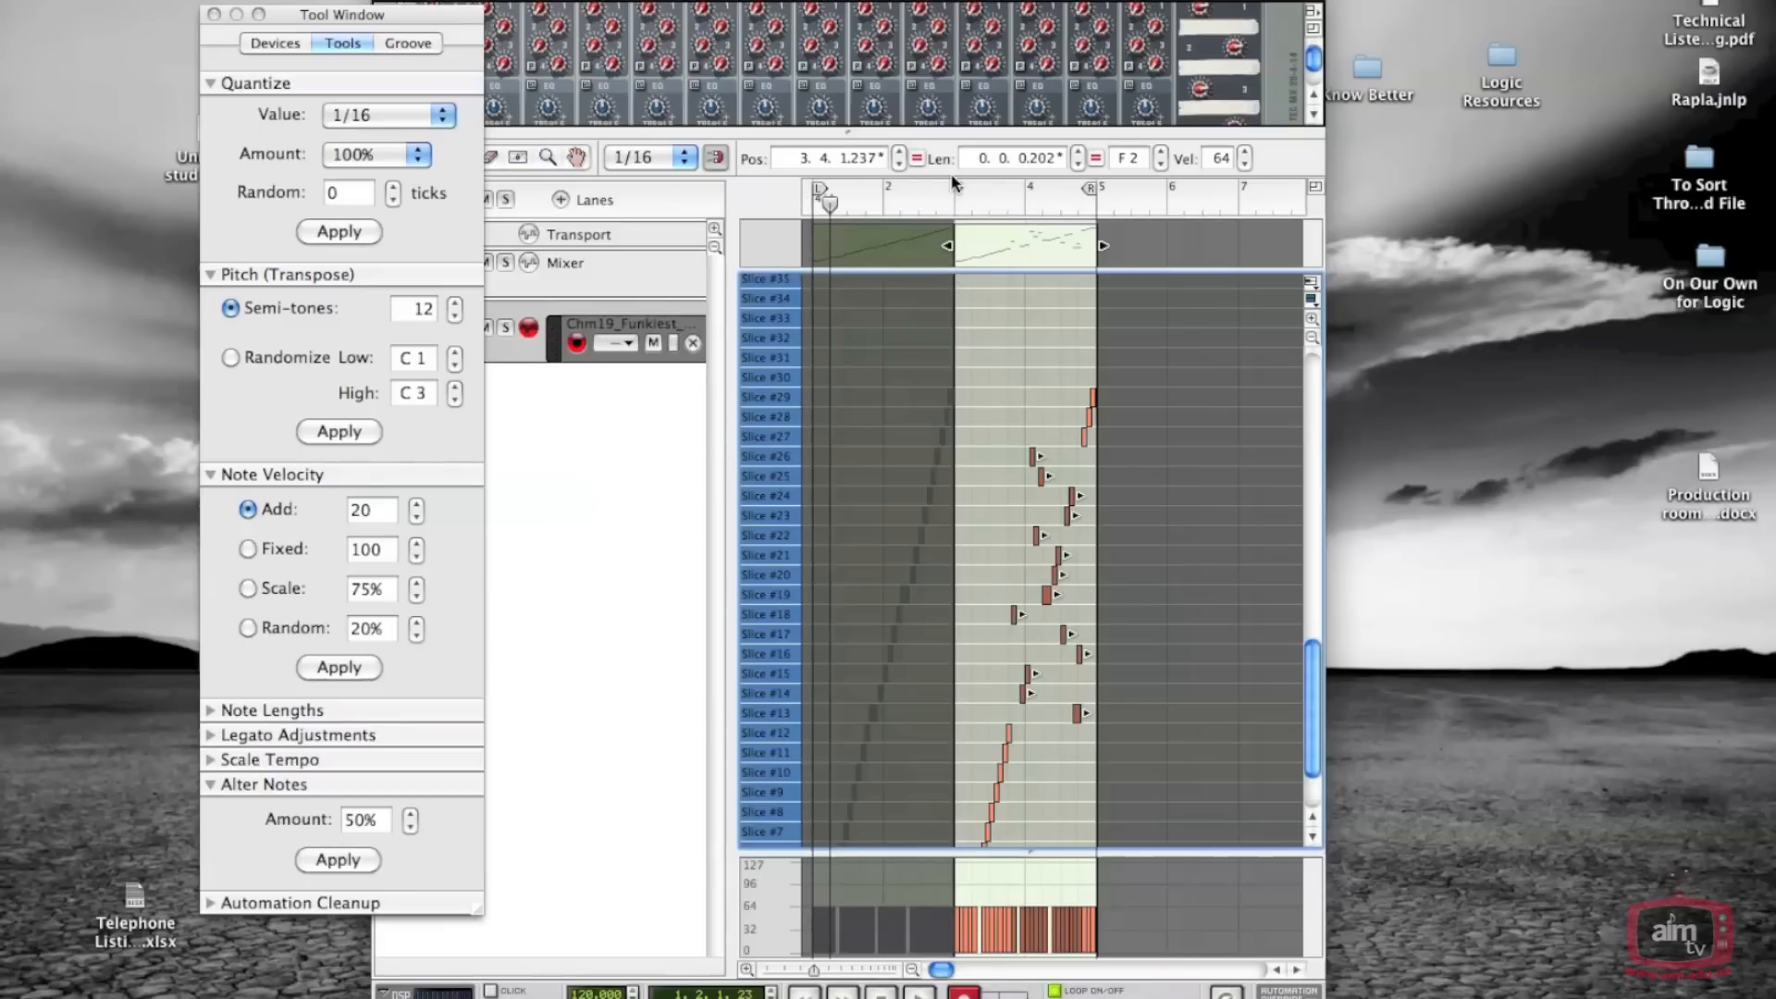